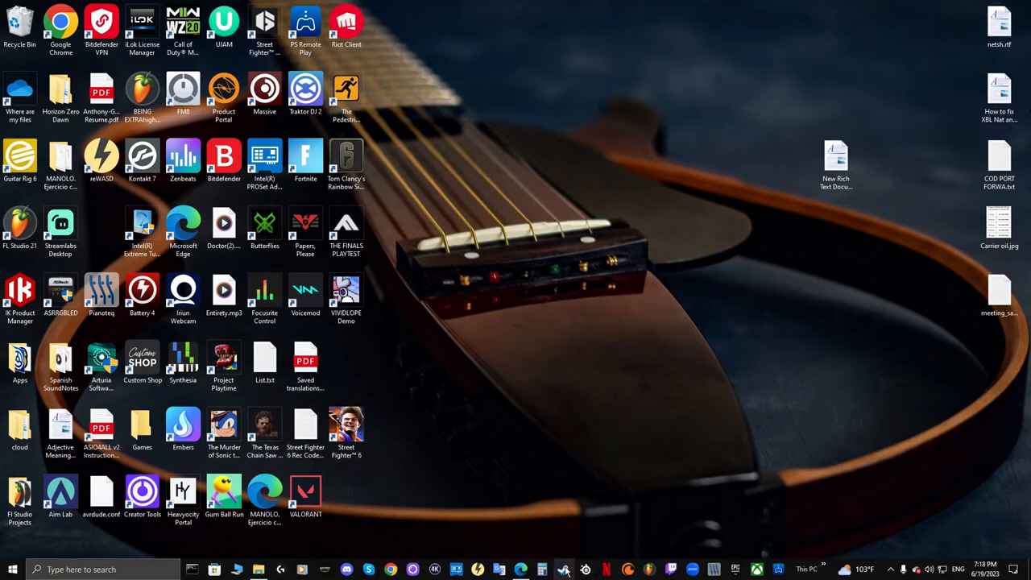
Step: Launch the Steam client from its desktop shortcut
{"action": "left_click", "coordinate": [564, 569]}
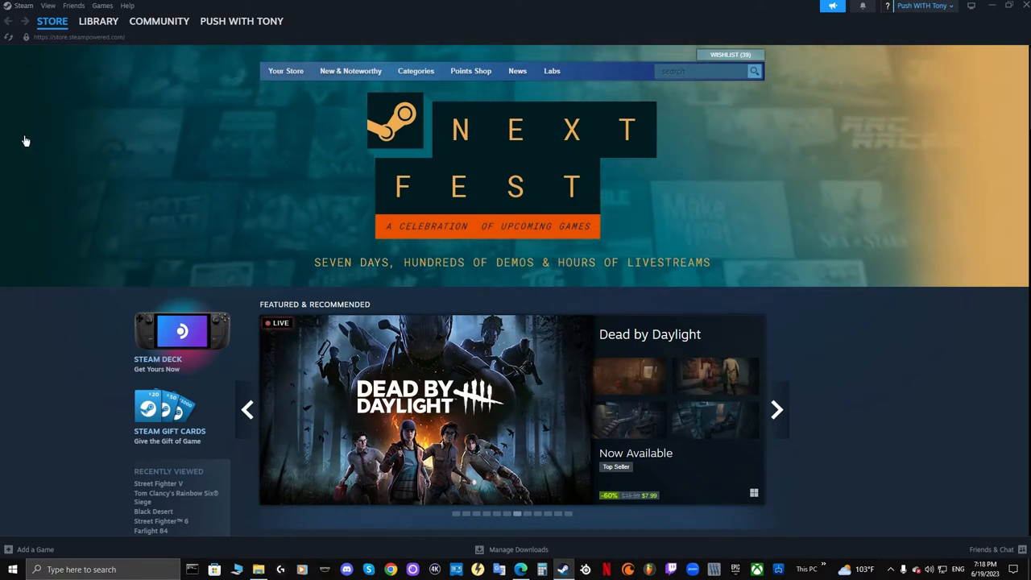
{"action": "left_click", "coordinate": [775, 410]}
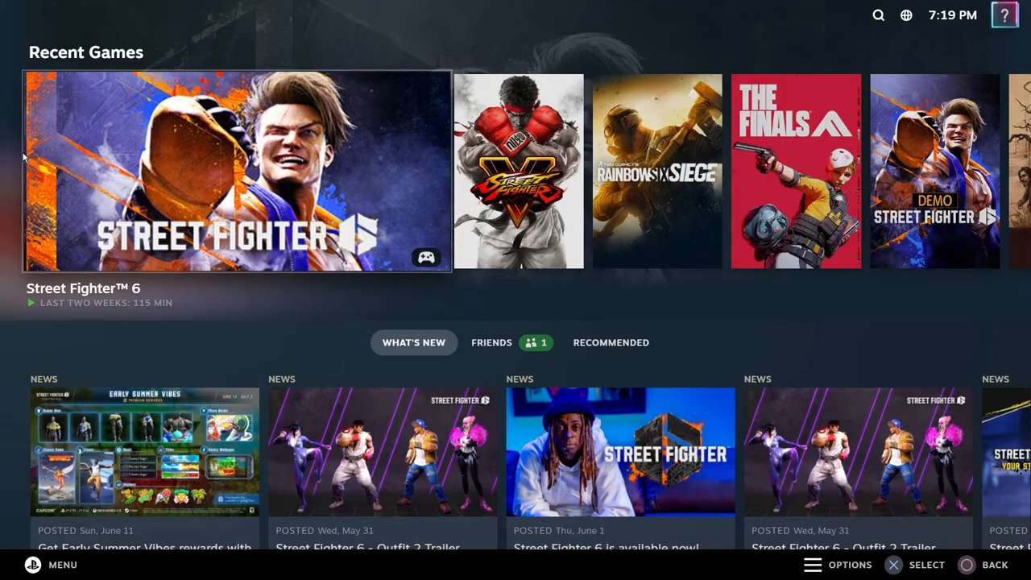
{"action": "left_click", "coordinate": [50, 564]}
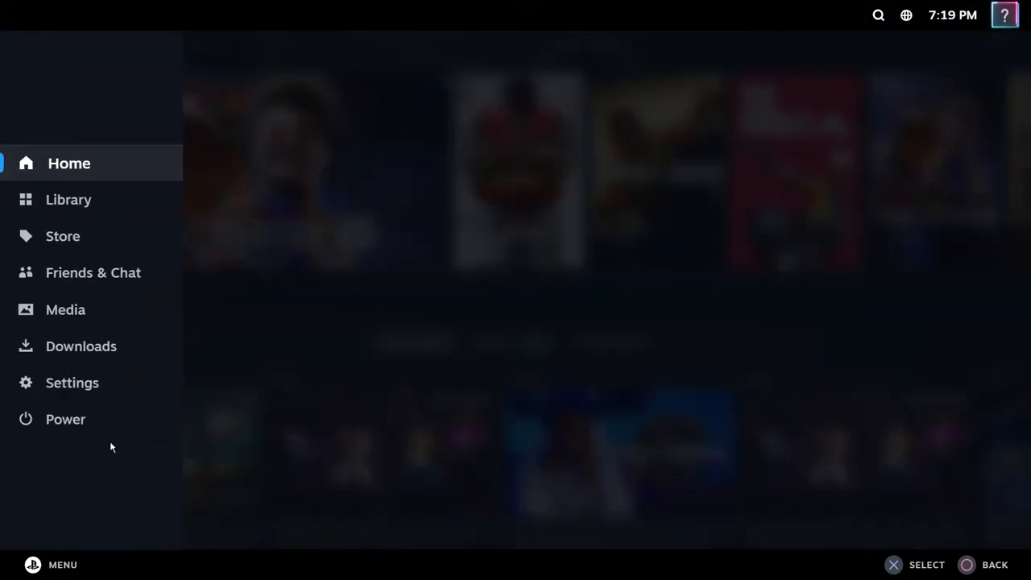
{"action": "left_click", "coordinate": [66, 419]}
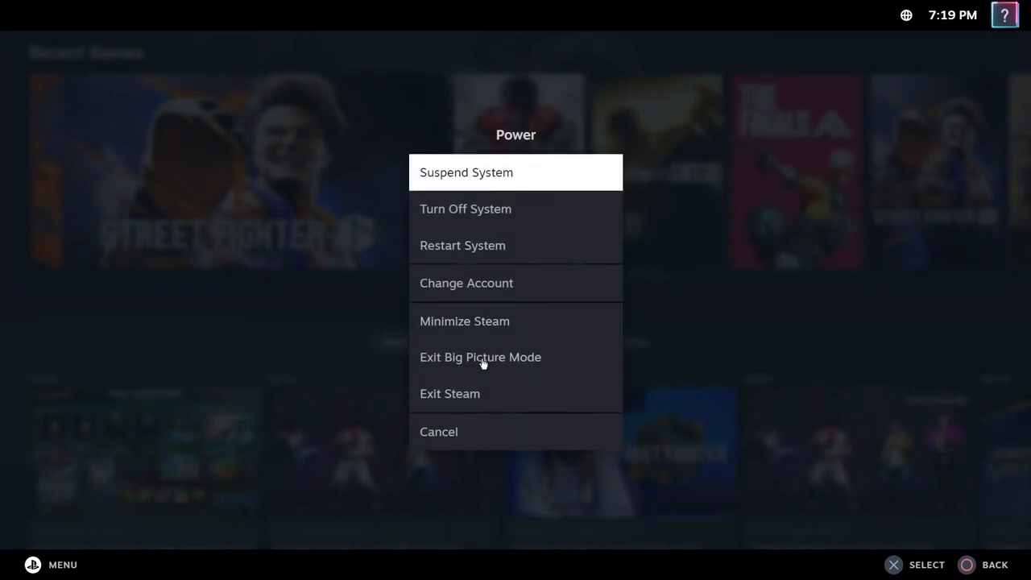
{"action": "left_click", "coordinate": [480, 357]}
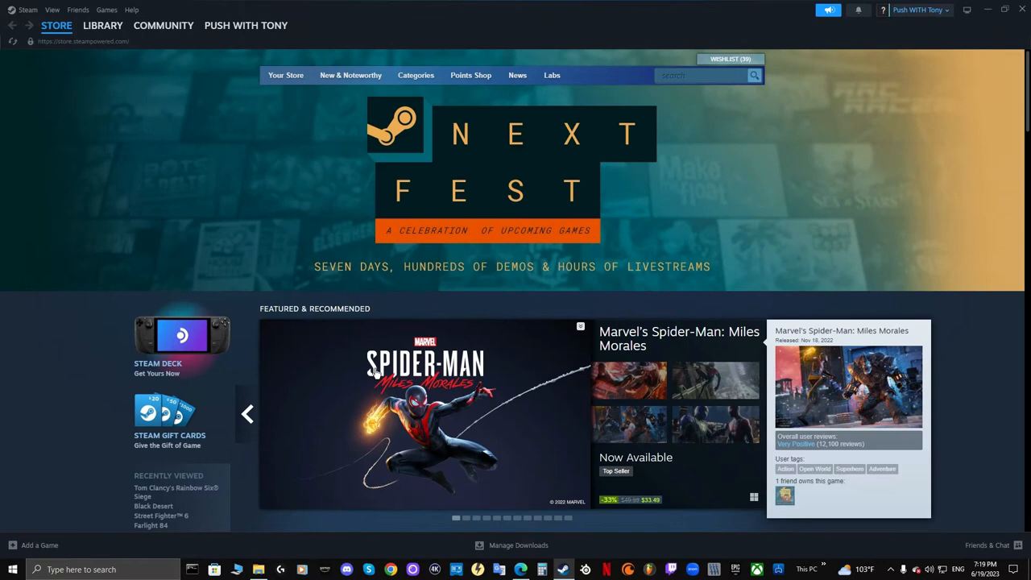
{"action": "mouse_move", "coordinate": [196, 327]}
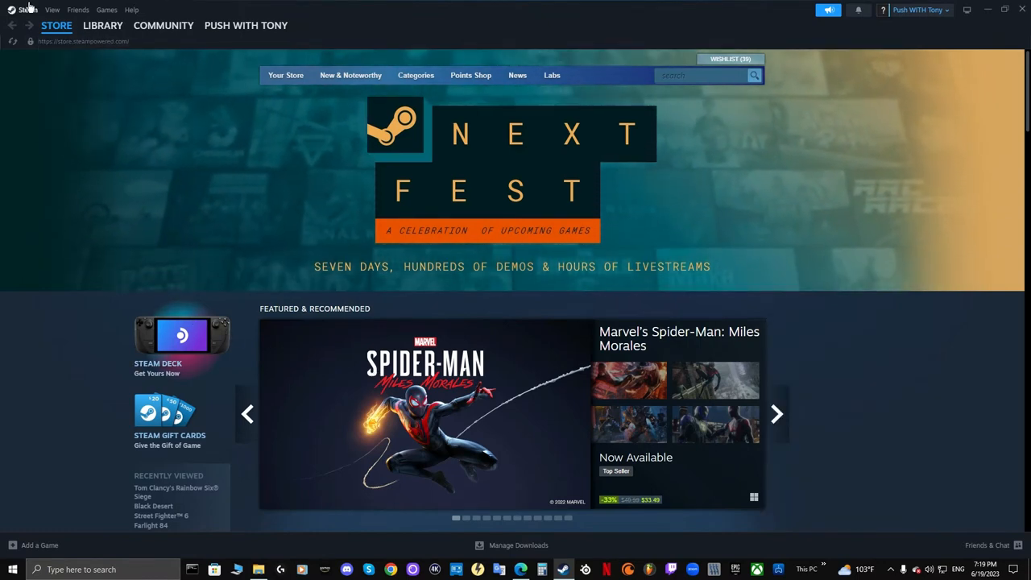
Step: Open Settings from the Steam menu at the top left
{"action": "left_click", "coordinate": [28, 10]}
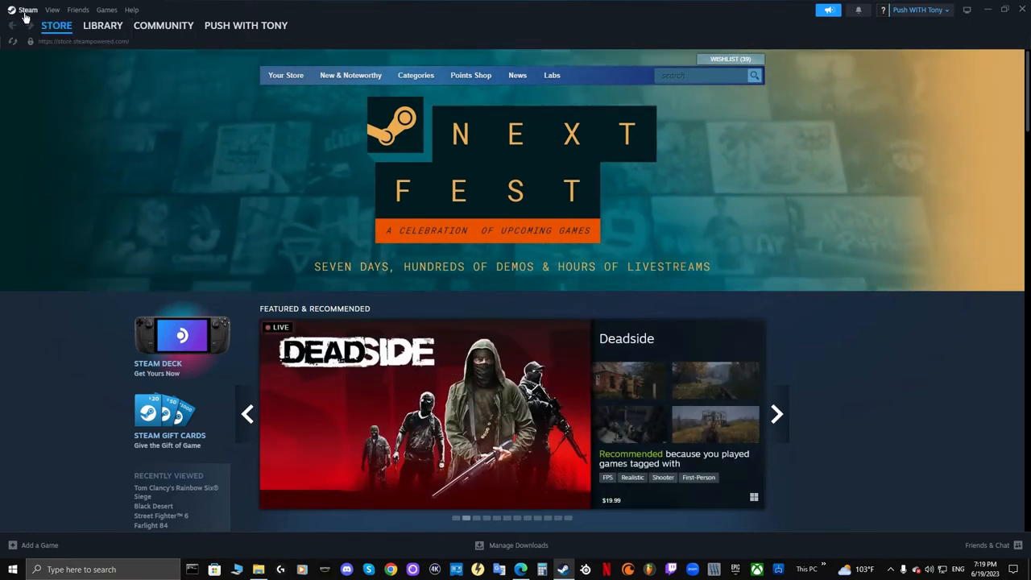
{"action": "left_click", "coordinate": [27, 9]}
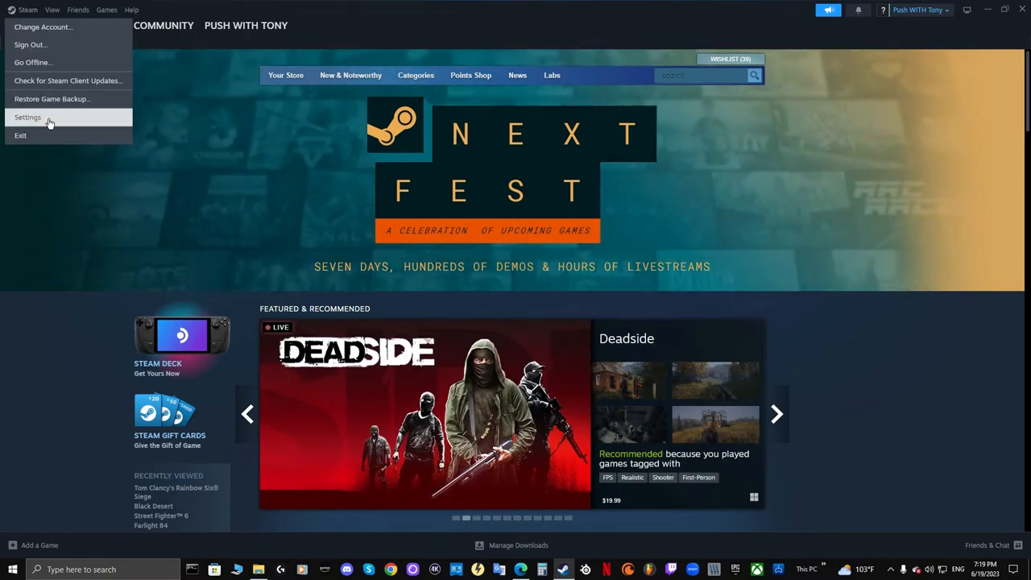
{"action": "left_click", "coordinate": [28, 116]}
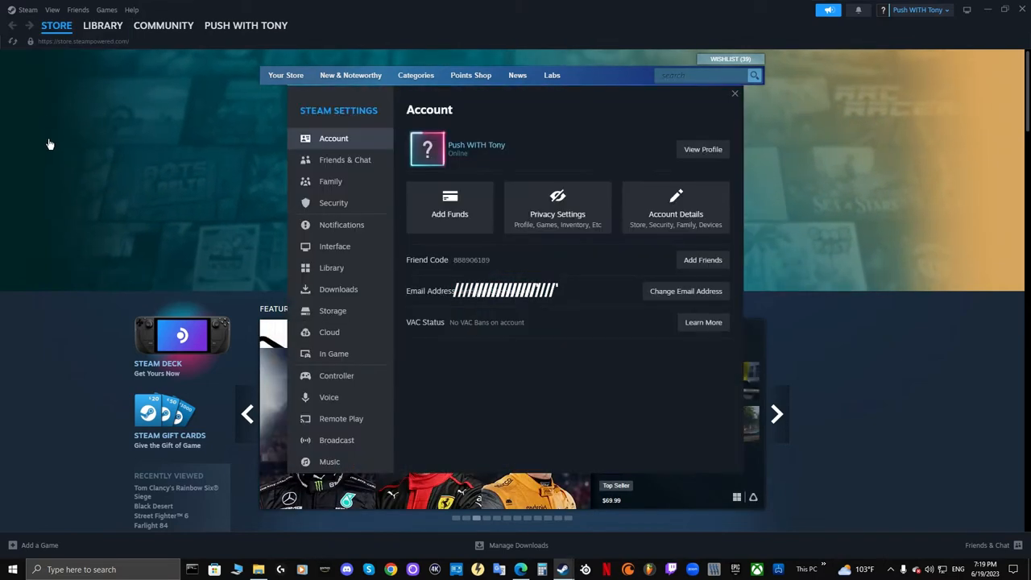
{"action": "mouse_move", "coordinate": [345, 159]}
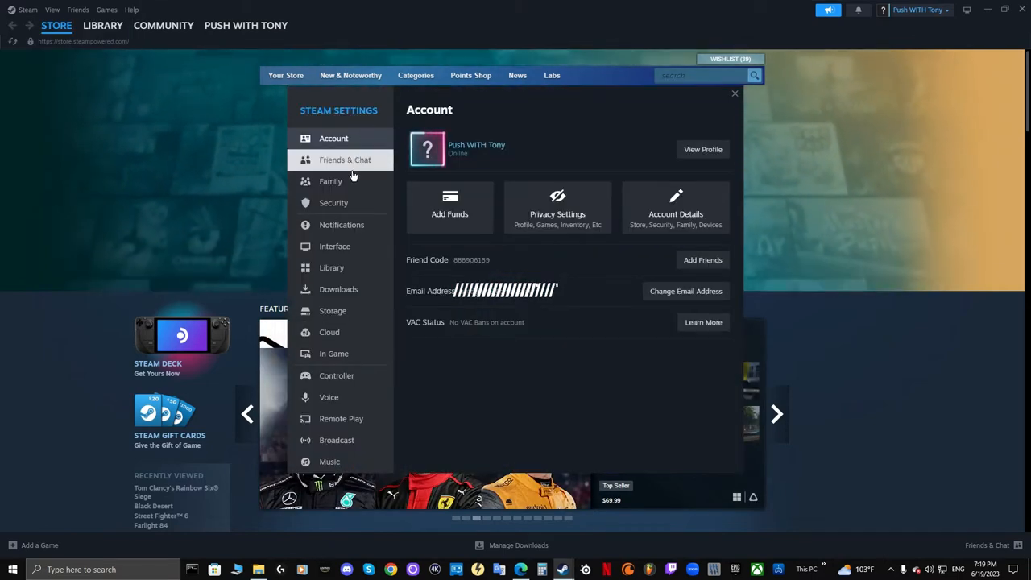
{"action": "mouse_move", "coordinate": [337, 376]}
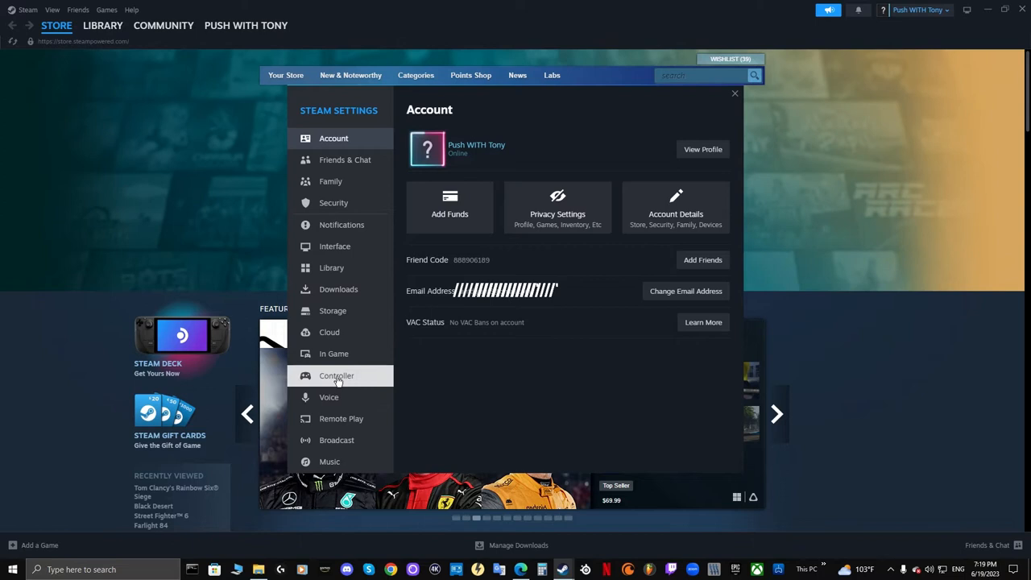
Step: Show the Controller section and toggle 'Guide button focuses Steam'
{"action": "left_click", "coordinate": [336, 375]}
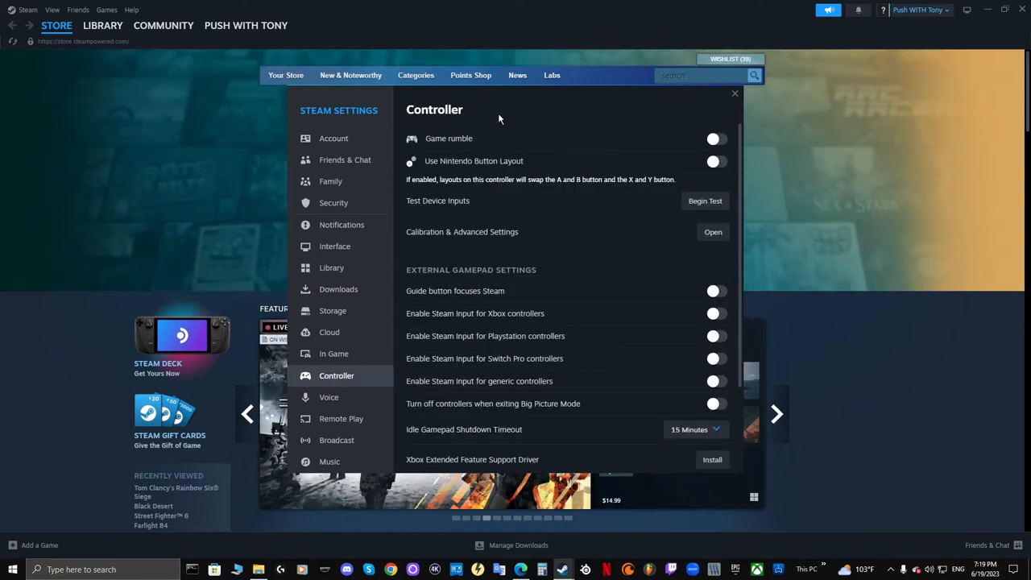
{"action": "mouse_move", "coordinate": [474, 264]}
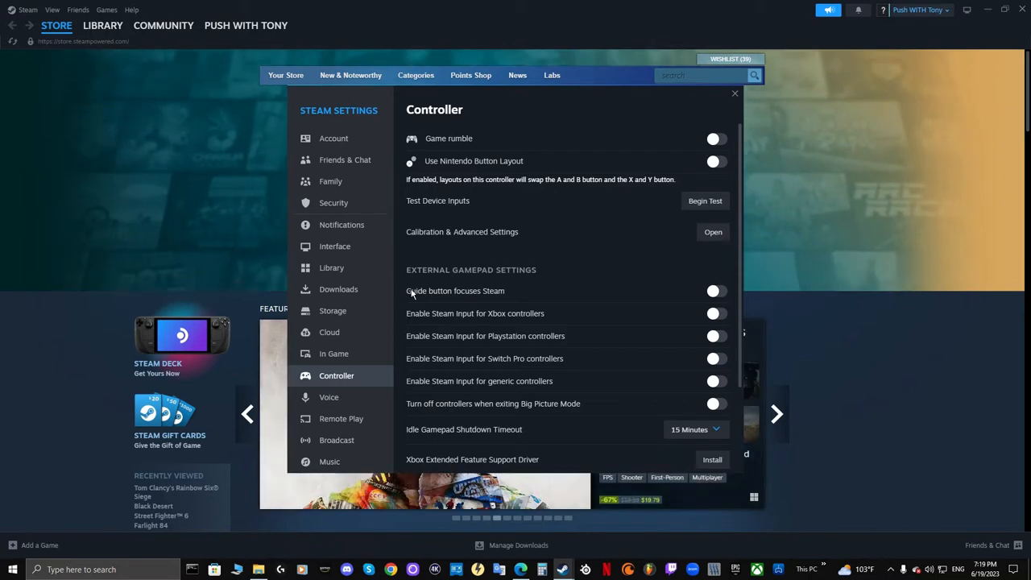
{"action": "mouse_move", "coordinate": [667, 301]}
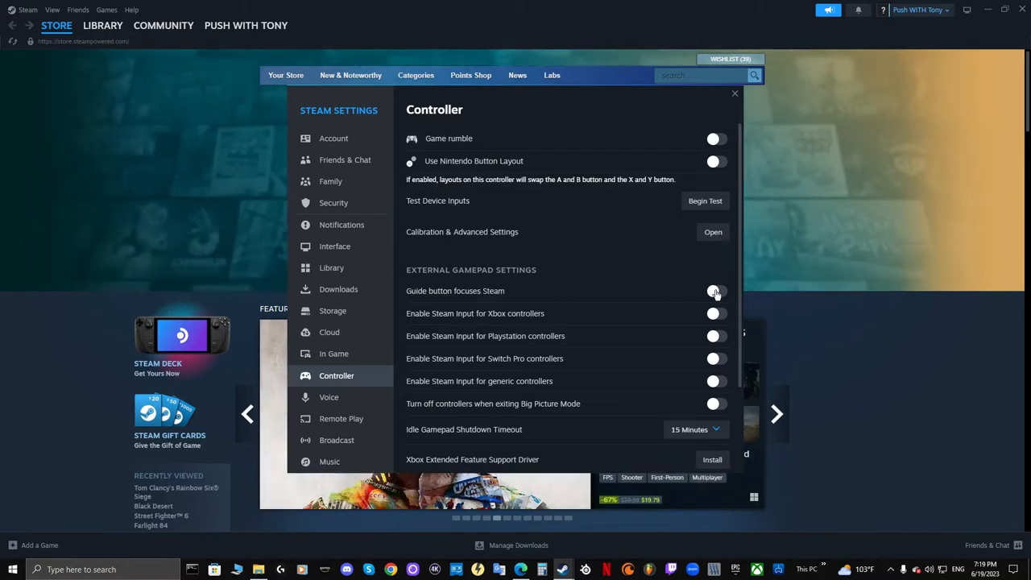
{"action": "left_click", "coordinate": [713, 291]}
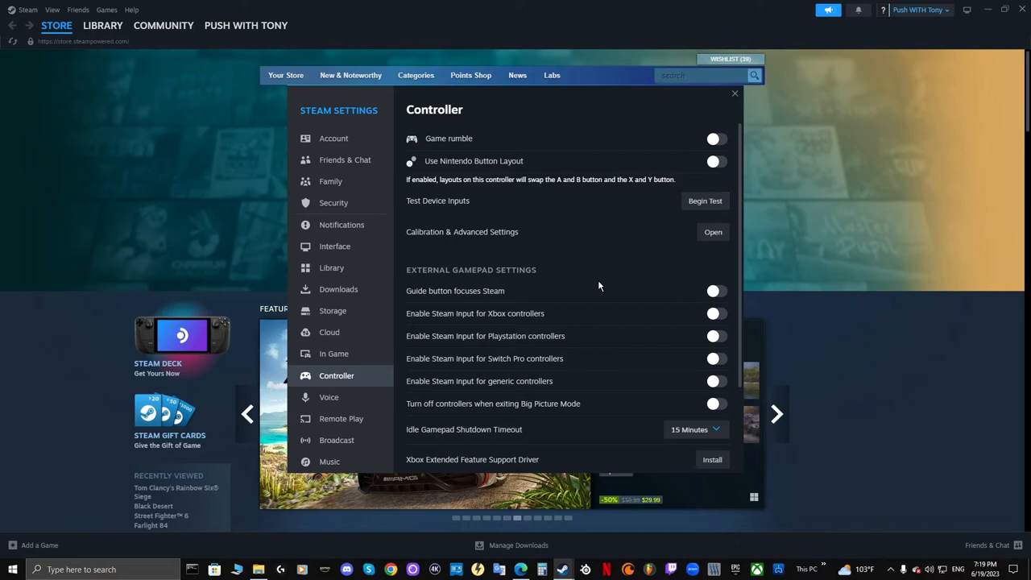
{"action": "mouse_move", "coordinate": [405, 211]}
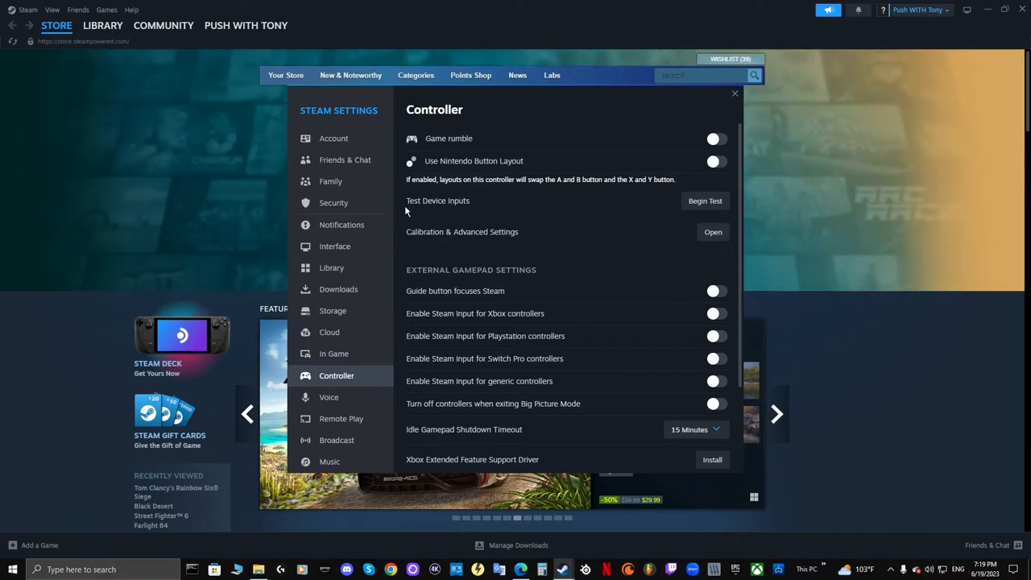
{"action": "mouse_move", "coordinate": [473, 202]}
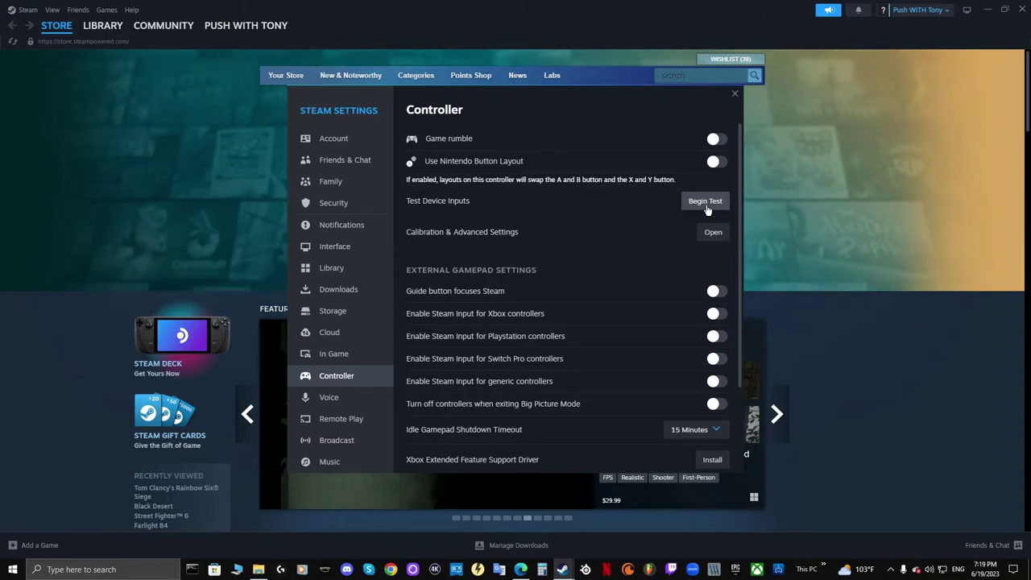
Step: Begin the Test Device Inputs check for the PlayStation controller
{"action": "left_click", "coordinate": [705, 201]}
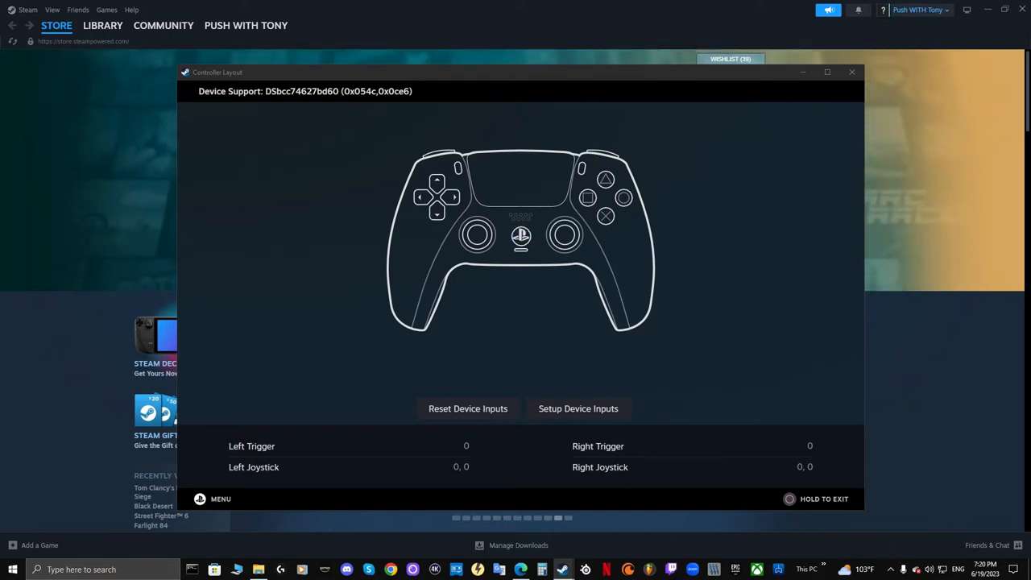
{"action": "mouse_move", "coordinate": [604, 367]}
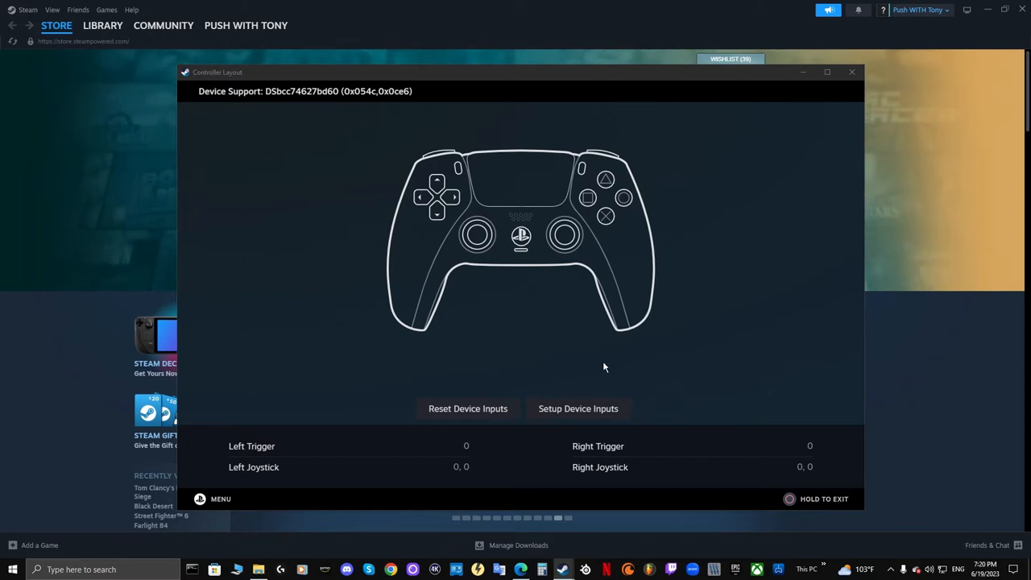
{"action": "mouse_move", "coordinate": [576, 419]}
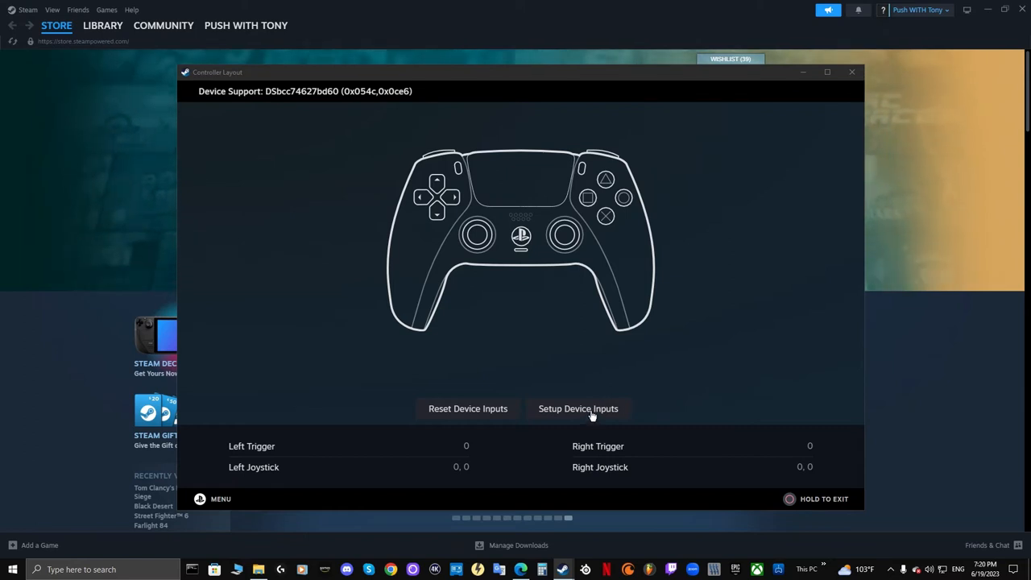
Step: Start Setup Device Inputs for the controller, reaching the Cross (X) prompt
{"action": "left_click", "coordinate": [578, 408]}
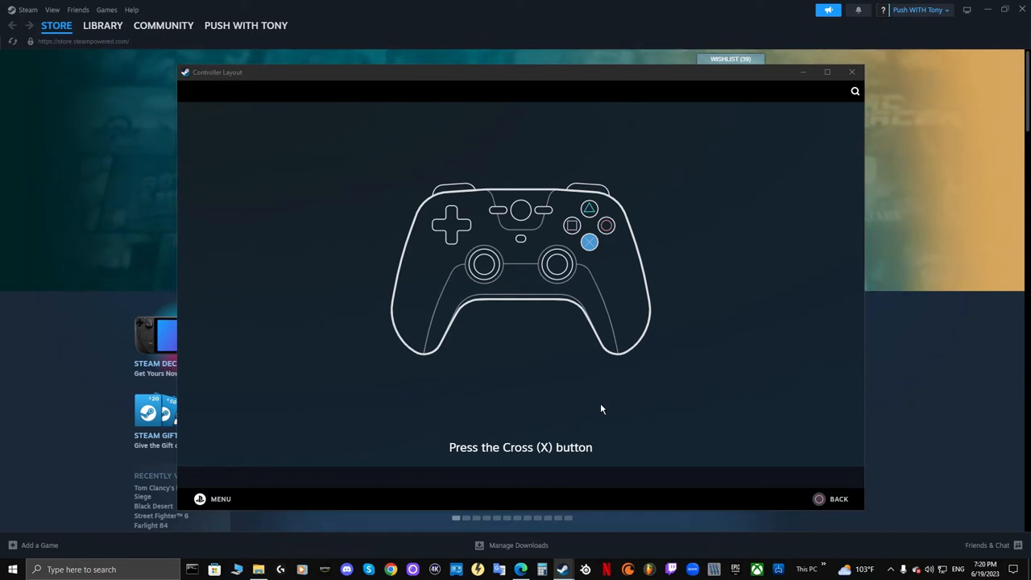
{"action": "mouse_move", "coordinate": [484, 460]}
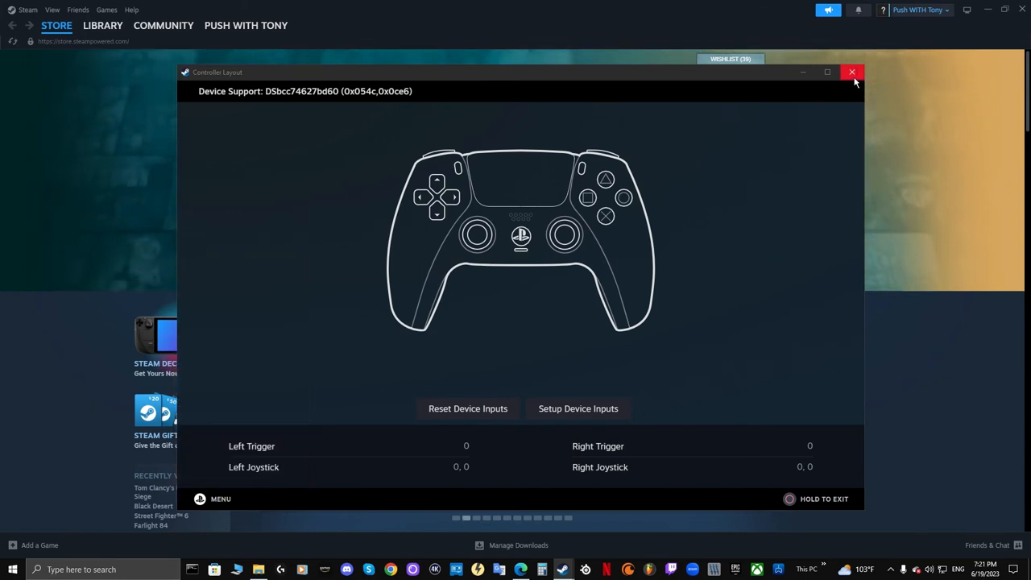
Step: Close the Controller Layout and Steam Settings windows, returning to the store page
{"action": "left_click", "coordinate": [851, 71]}
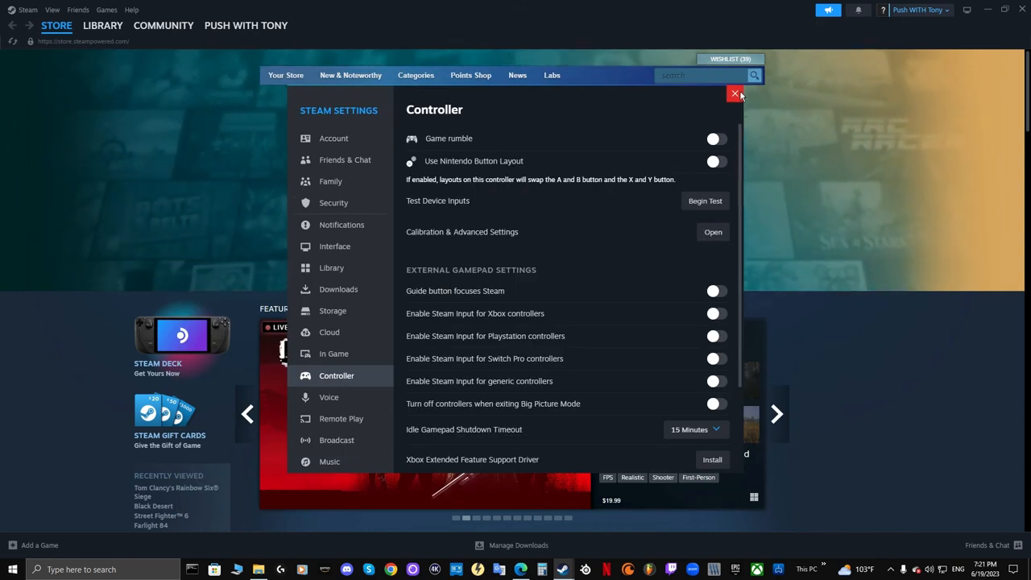
{"action": "left_click", "coordinate": [735, 94]}
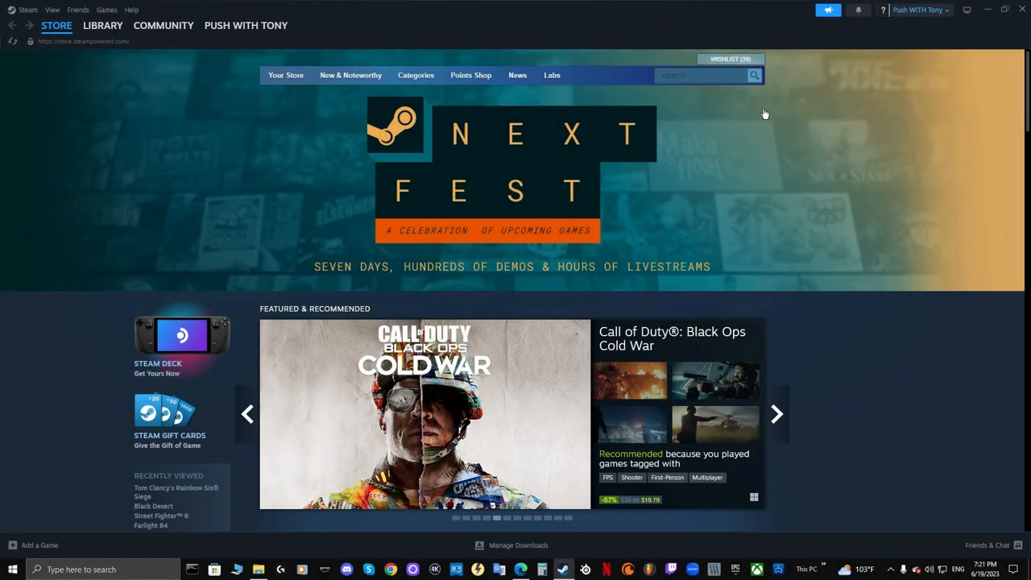
{"action": "left_click", "coordinate": [776, 414]}
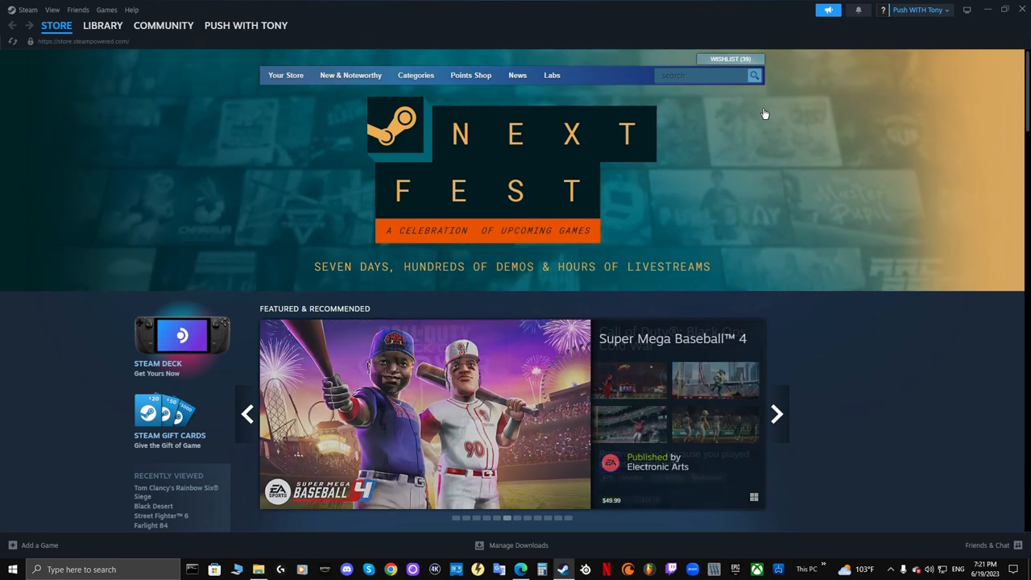